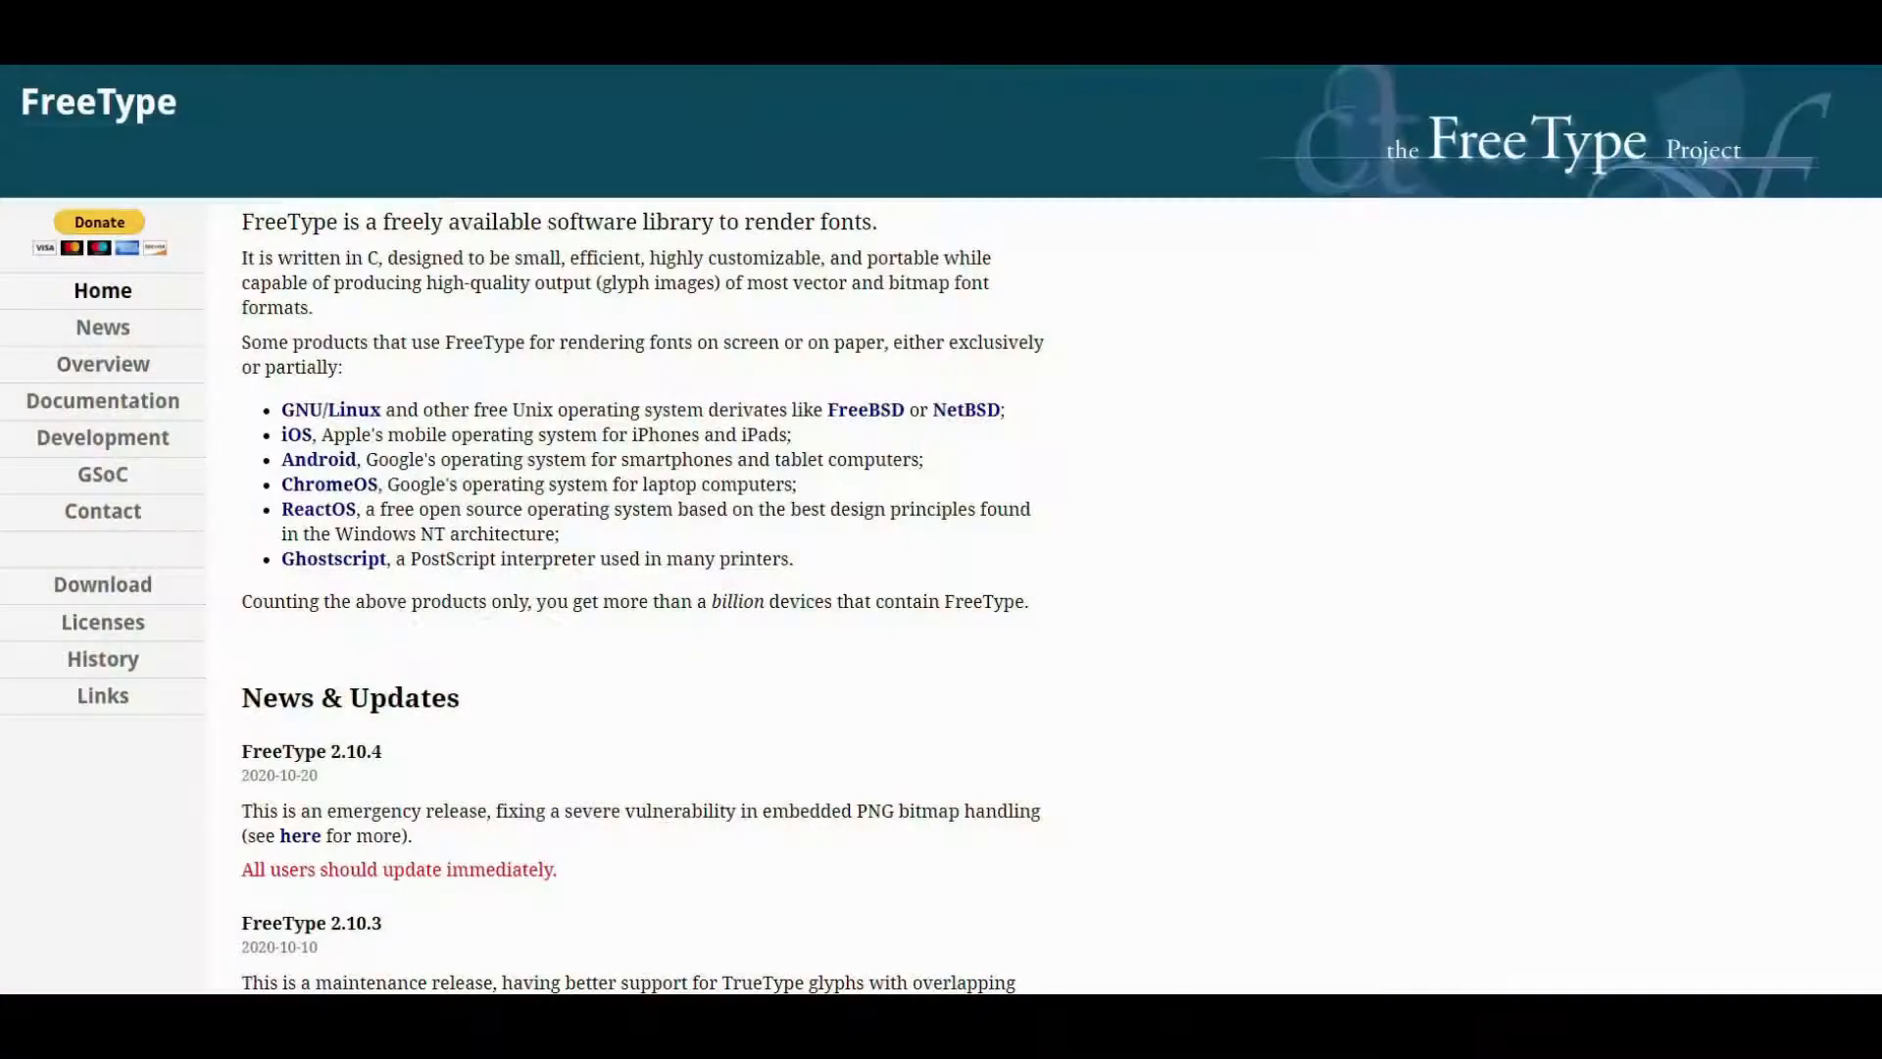
{"action": "scroll", "scroll_direction": "down", "scroll_amount": 3}
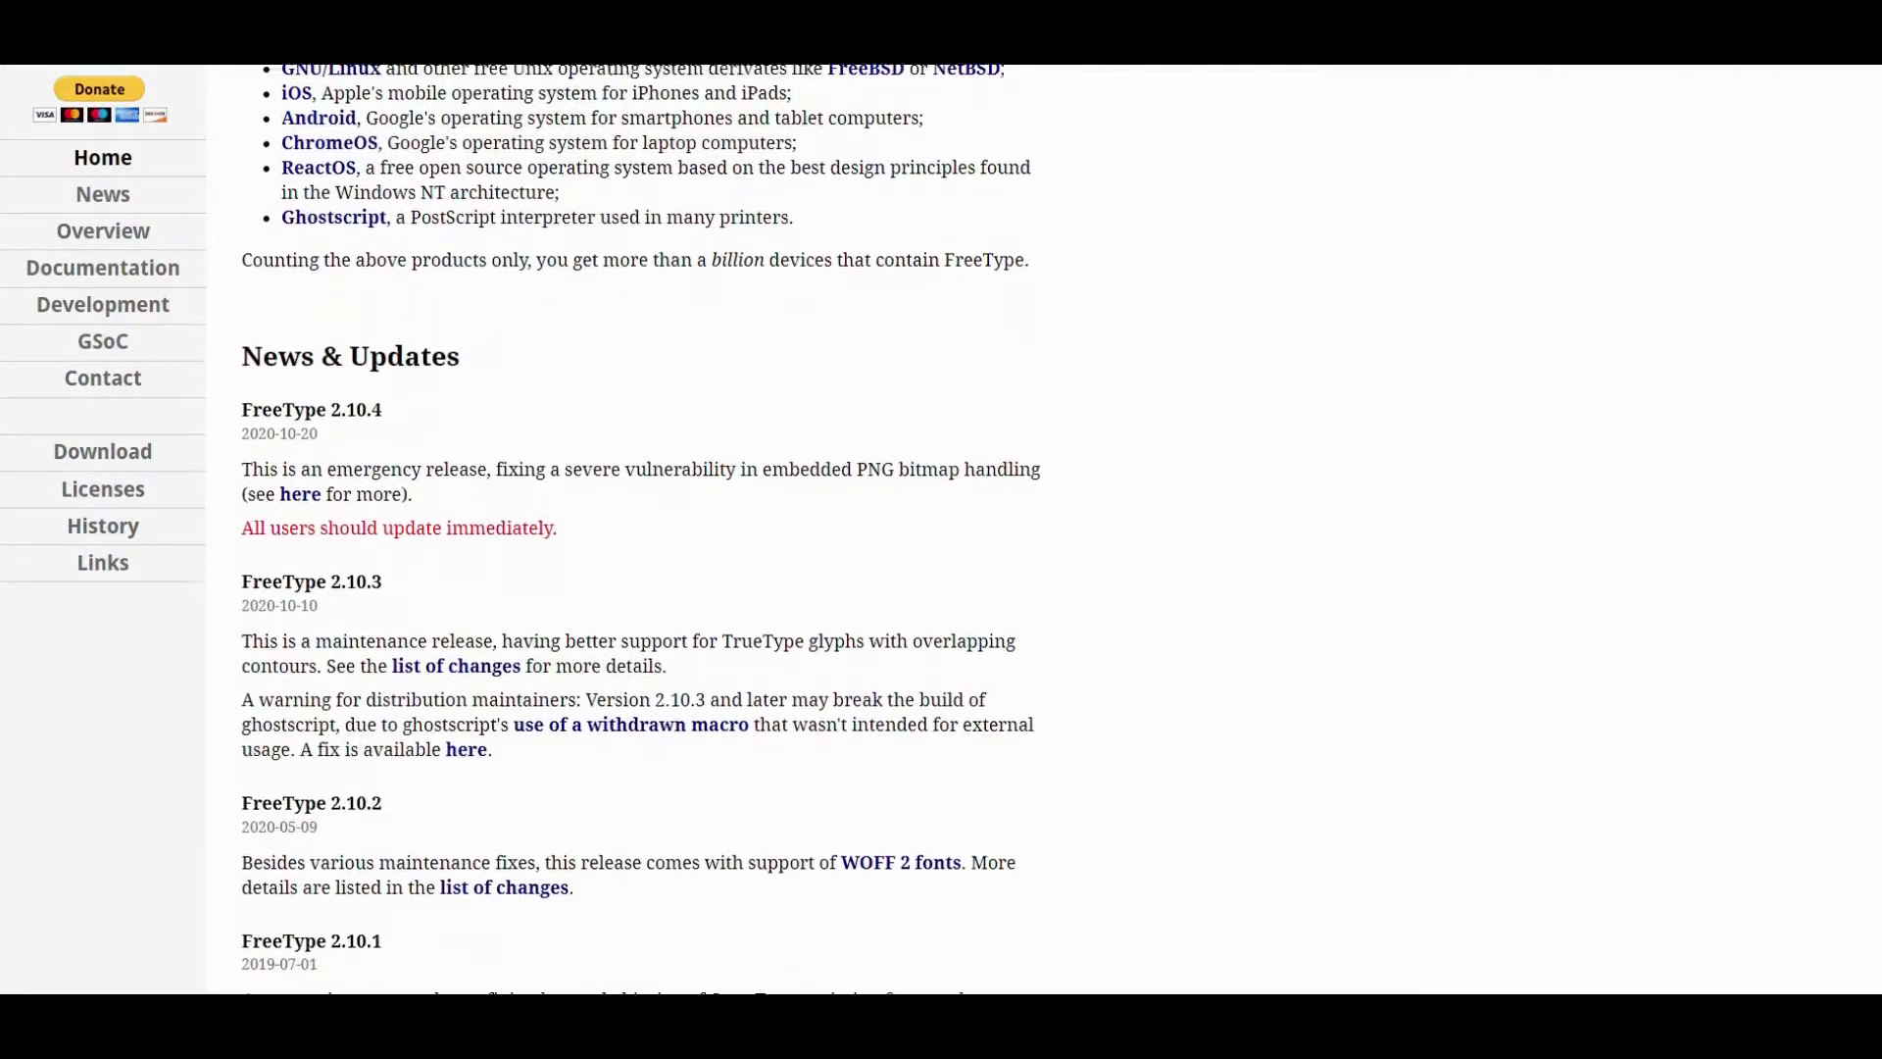
{"action": "scroll", "scroll_direction": "down", "scroll_amount": 3}
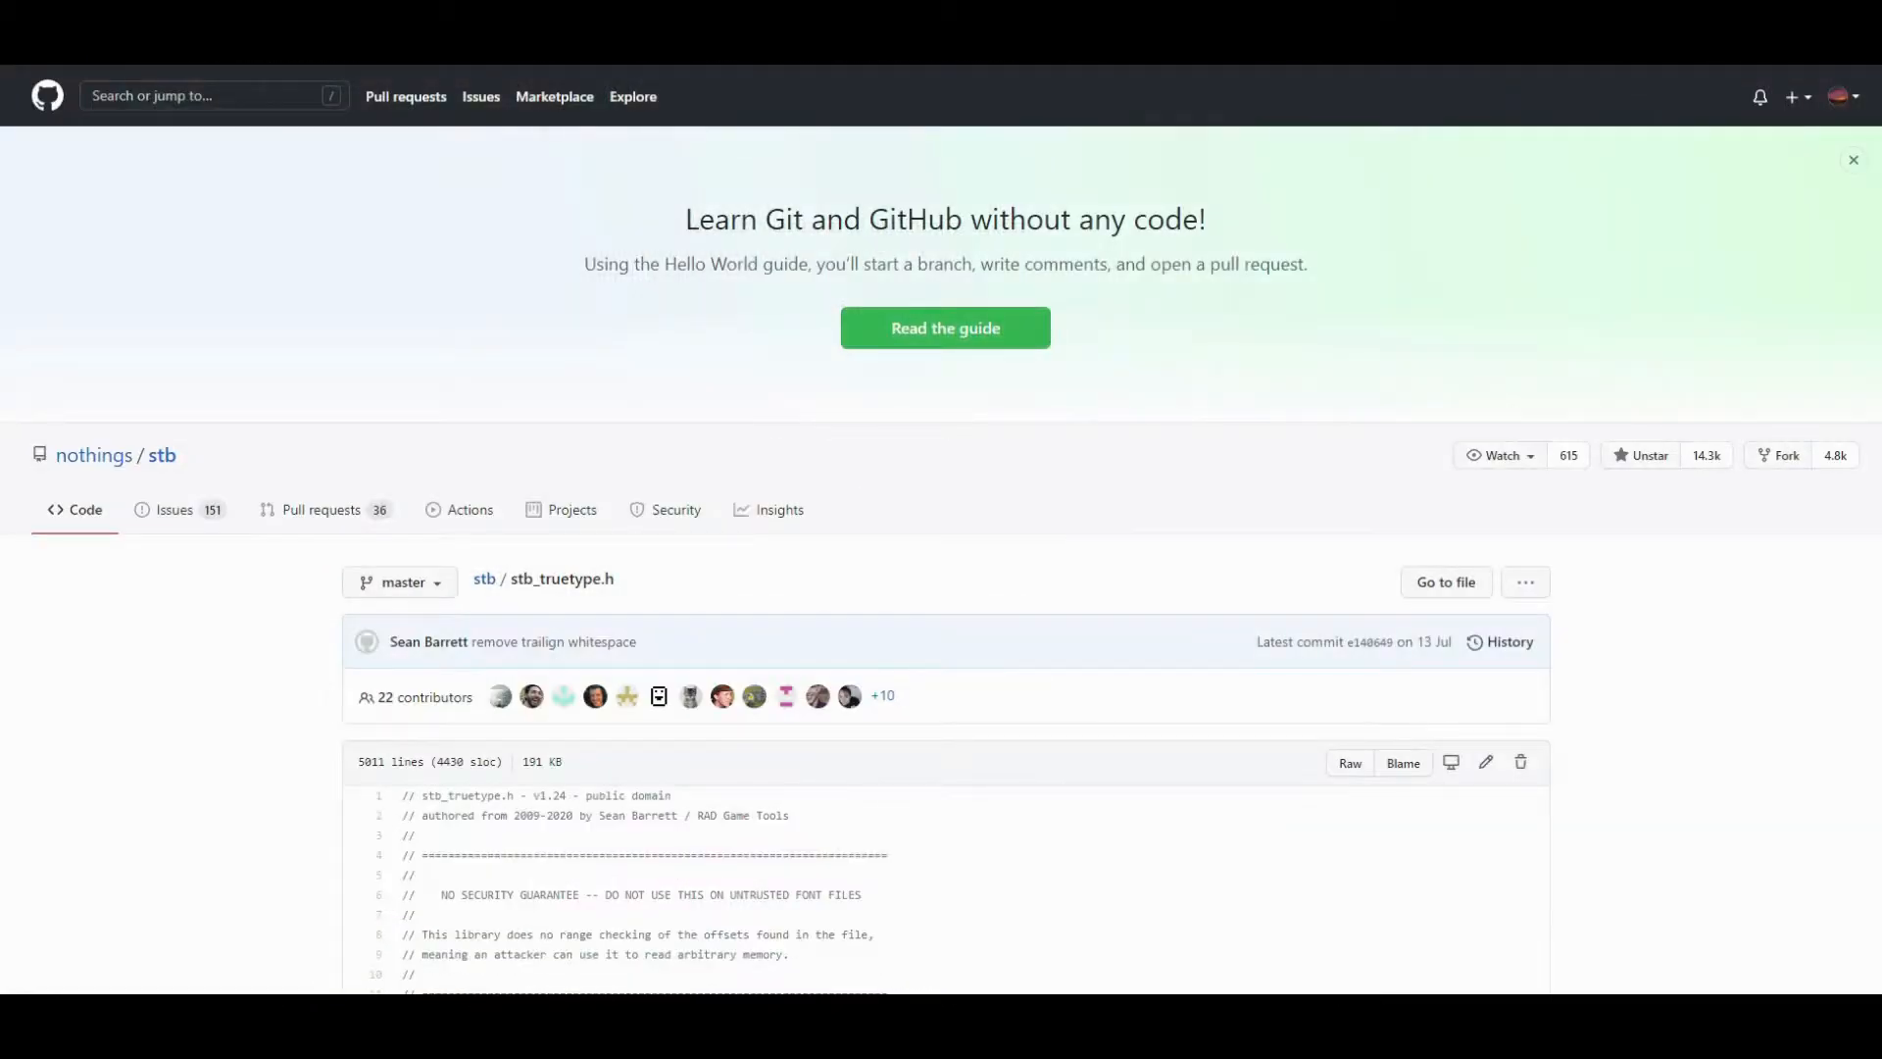
{"action": "scroll", "scroll_direction": "down", "scroll_amount": 3}
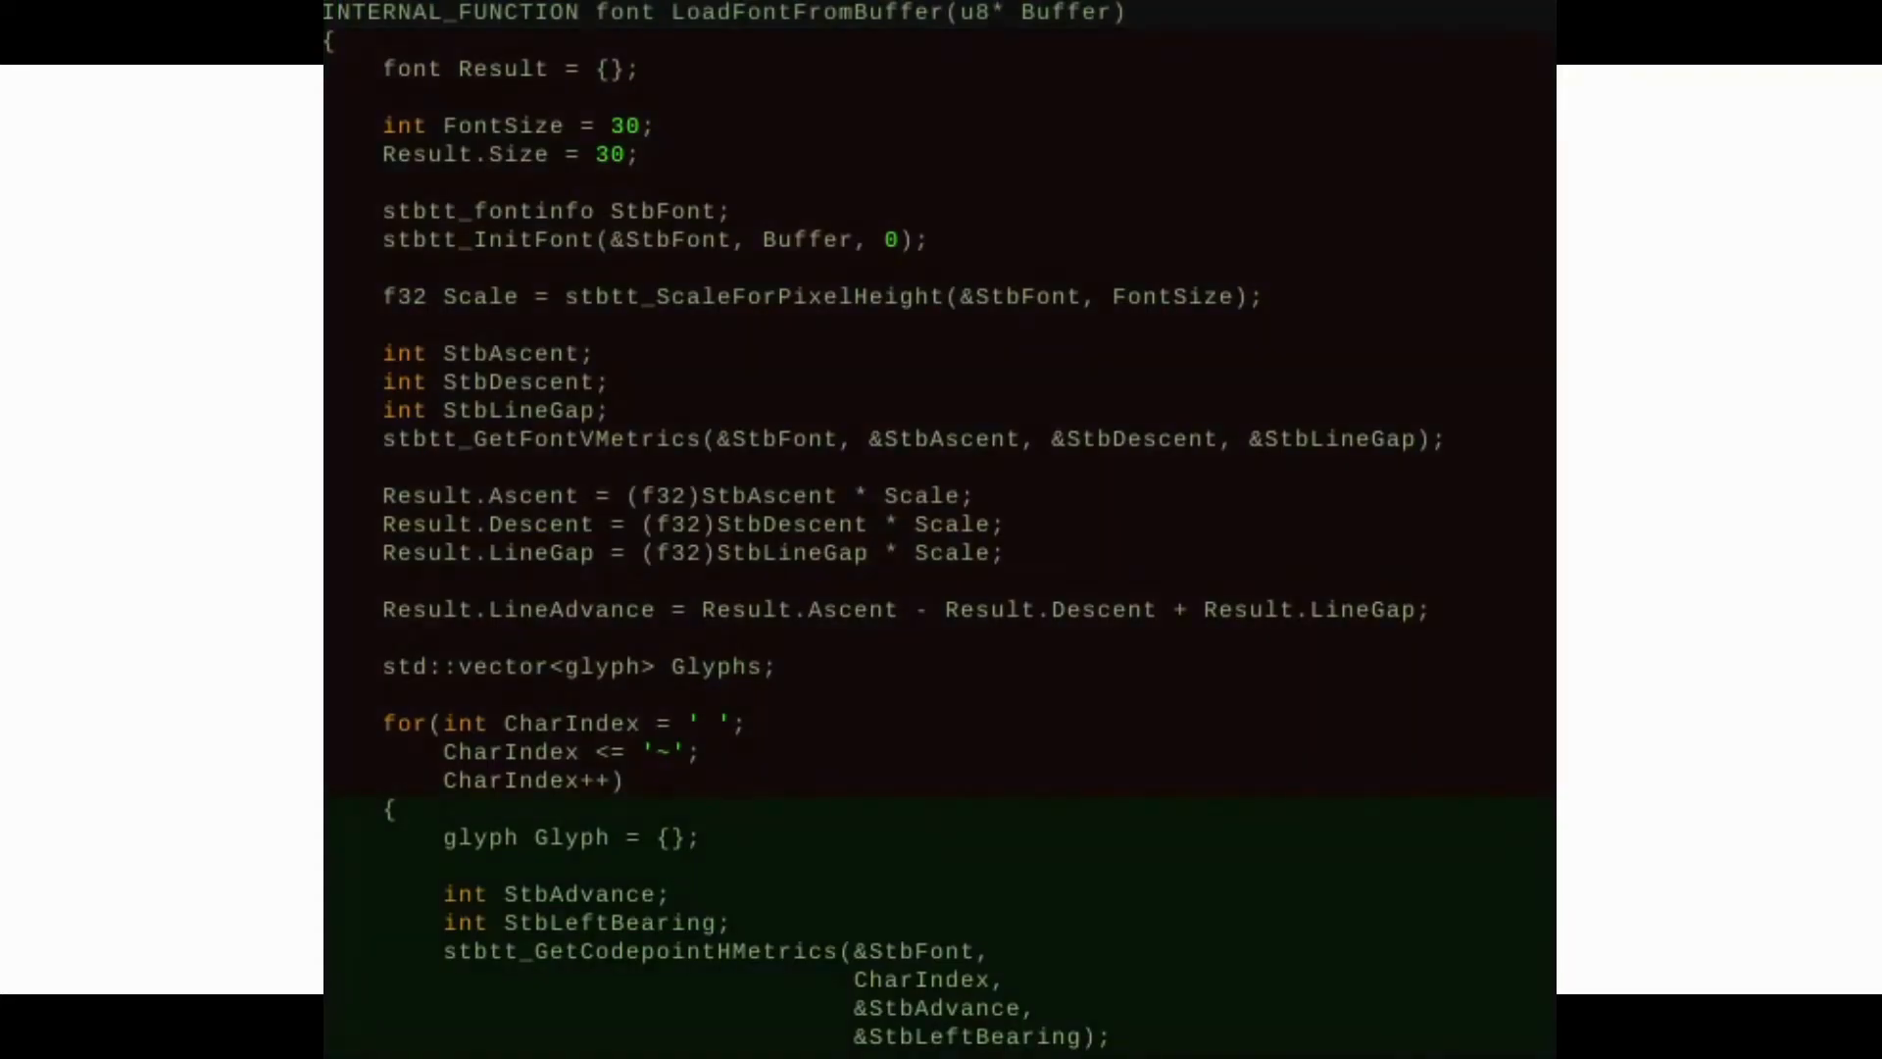
{"action": "scroll", "scroll_direction": "down", "scroll_amount": 3}
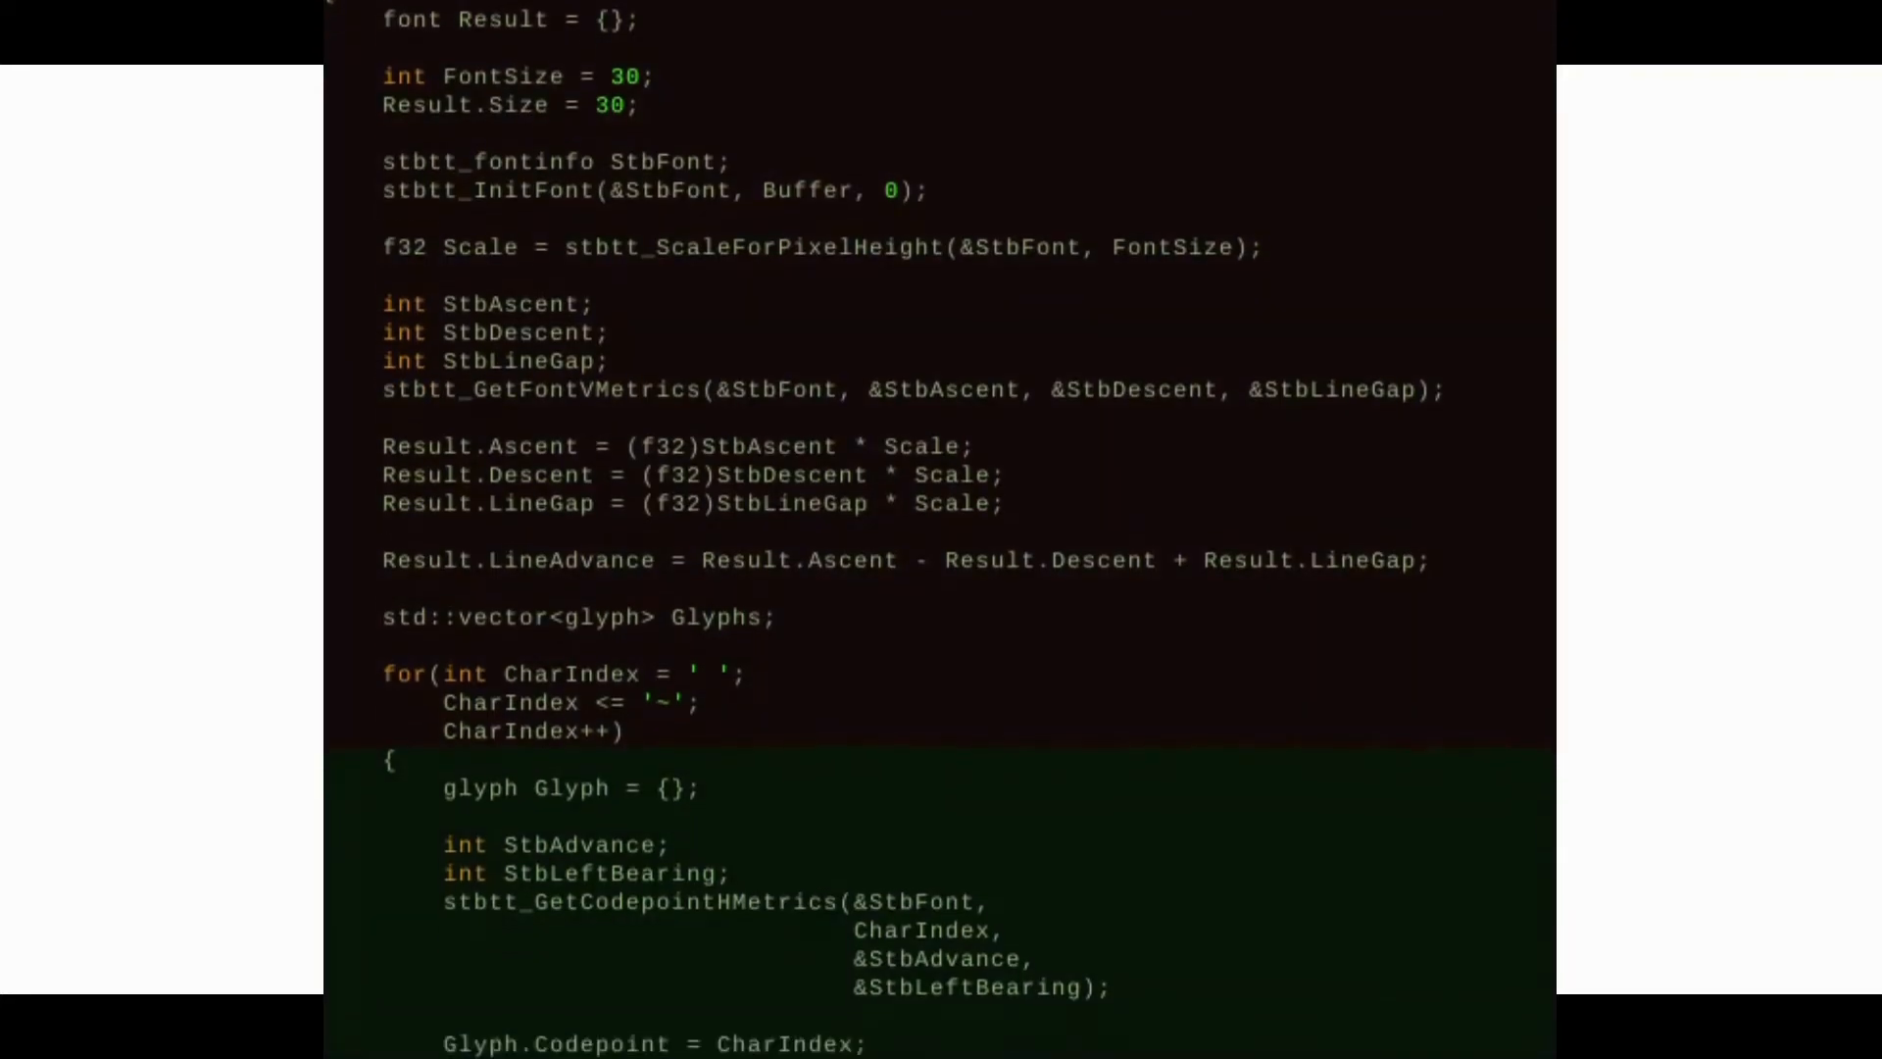